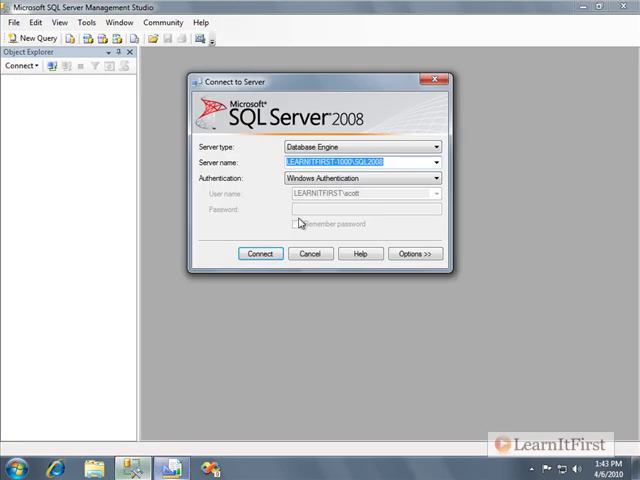
# Step: Connect to the server and begin a query with a comment about showing sales for a particular product
pyautogui.click(260, 252)
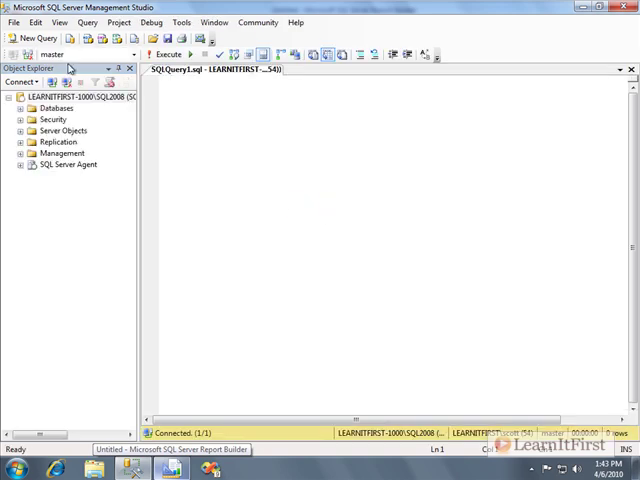
pyautogui.click(70, 56)
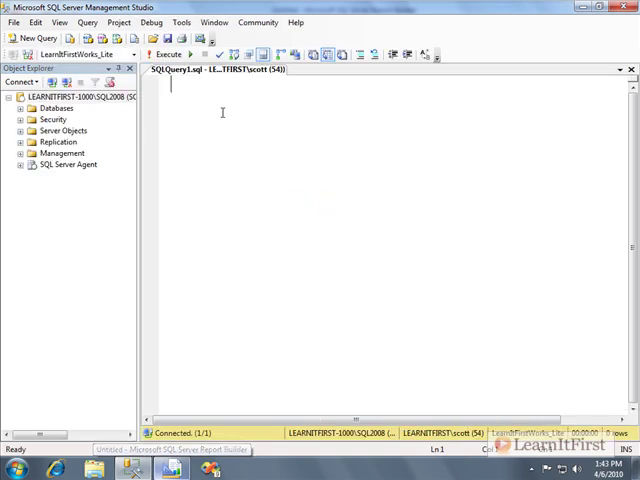
pyautogui.write('-- Show sa')
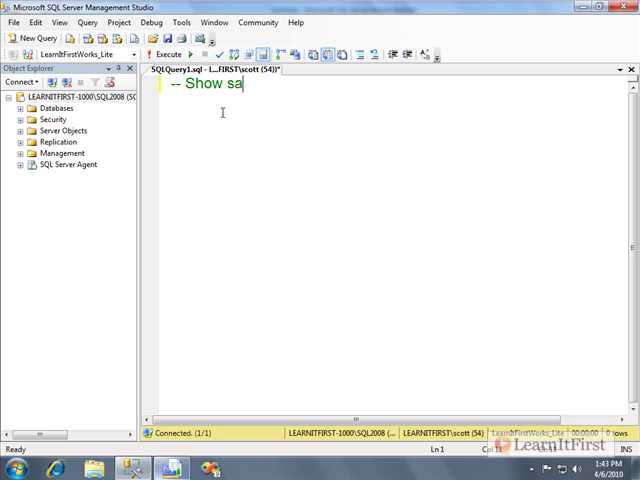
pyautogui.write('les for a particular product')
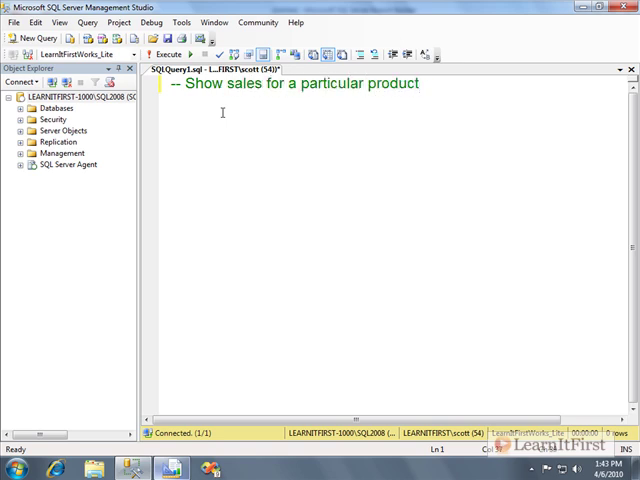
# Step: Write and execute SELECT * FROM SalesLT.SalesOrderDetail WHERE ProductID = 707
pyautogui.write('SELECT *')
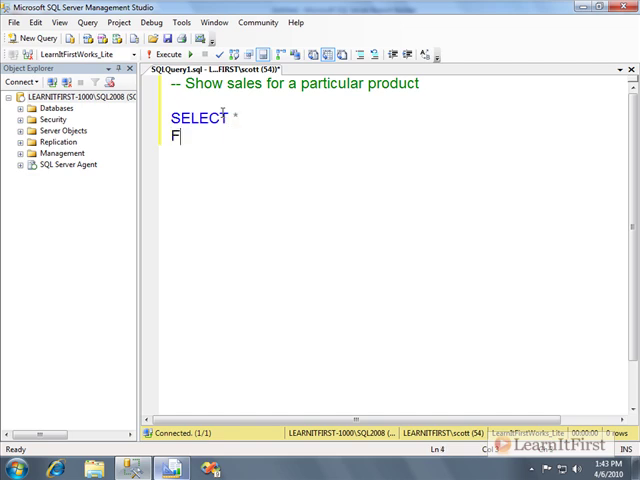
pyautogui.write('ROM SAlesLT.SalesOrderDetail')
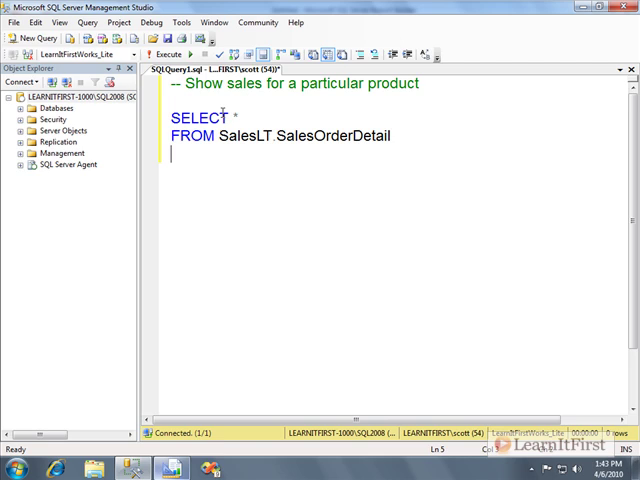
pyautogui.write('WHERE P')
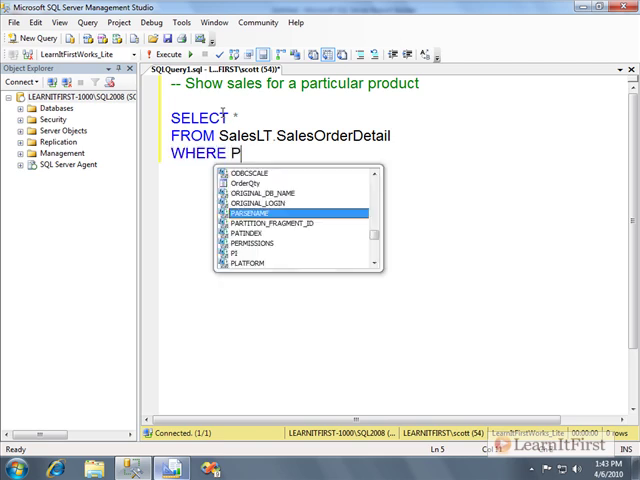
pyautogui.write('roductID =')
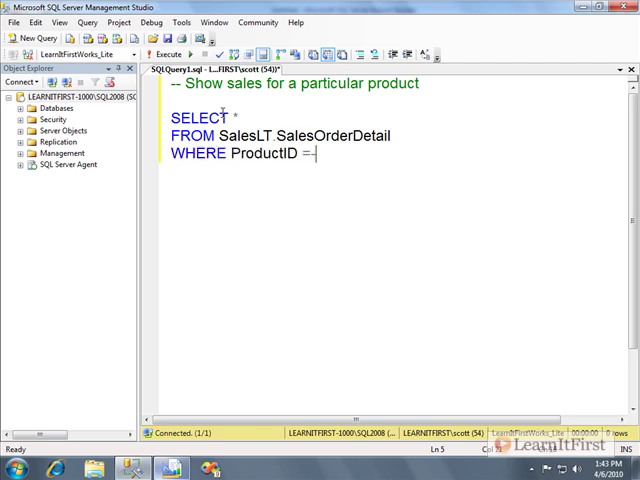
pyautogui.write('707')
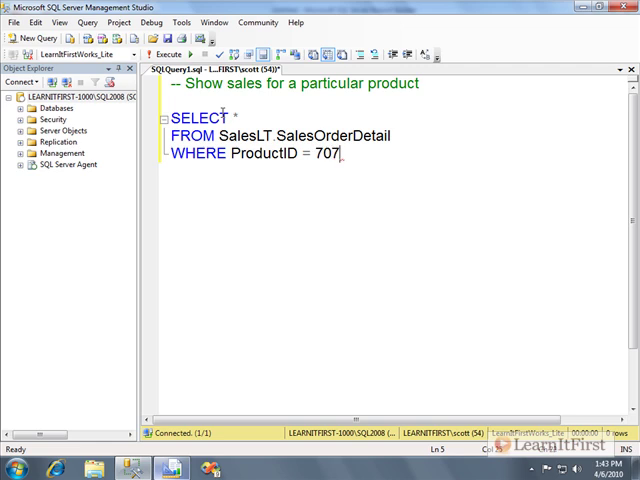
pyautogui.click(168, 56)
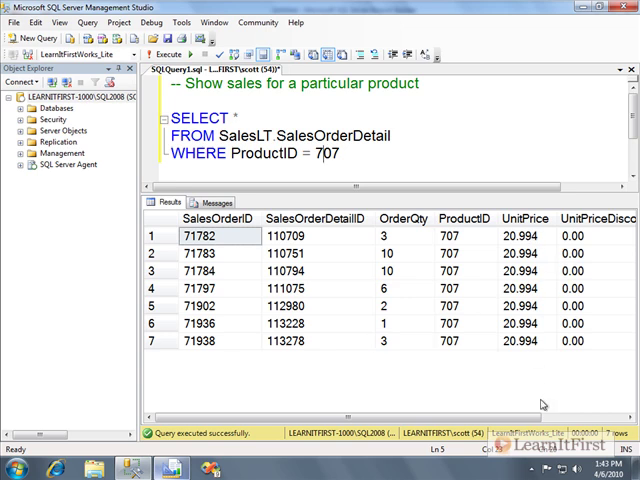
# Step: Scroll through product 707's sales rows, then filter on ProductID 900 and rerun for its two rows
pyautogui.hscroll(3)
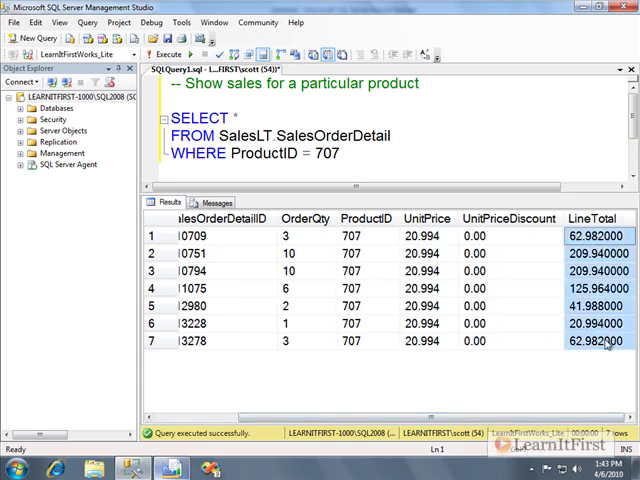
pyautogui.moveTo(596, 340)
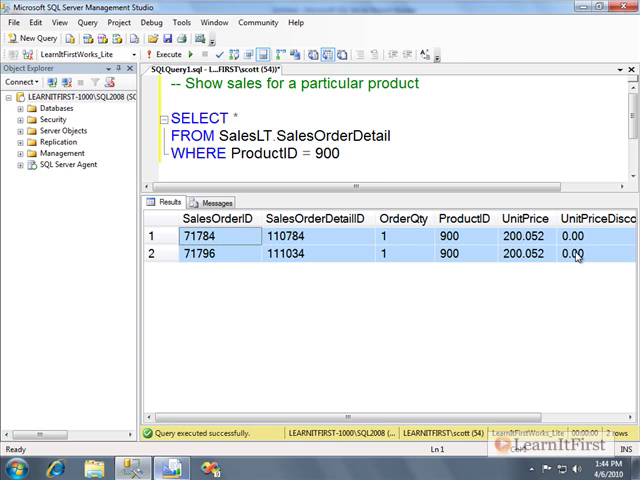
pyautogui.doubleClick(320, 154)
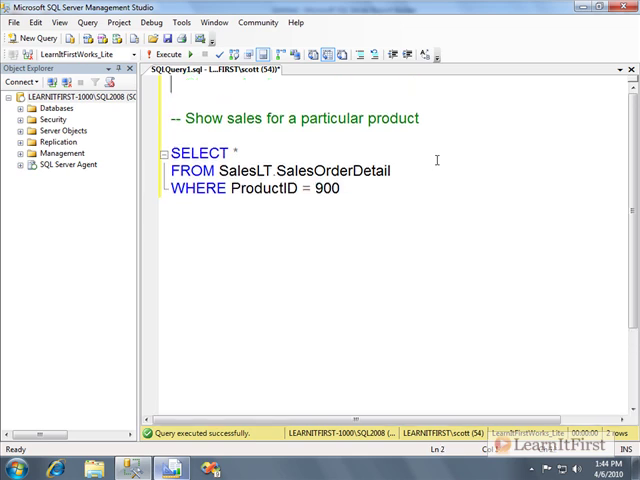
# Step: Above the sales query, write SELECT * FROM SalesLT.Product using IntelliSense
pyautogui.write('SELECT *')
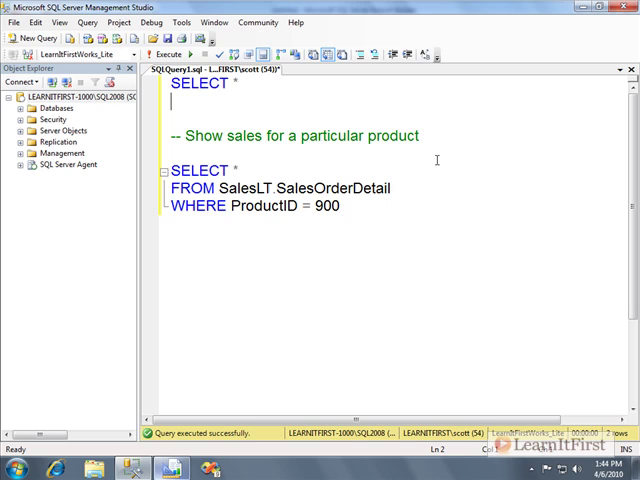
pyautogui.write('FROM Sale')
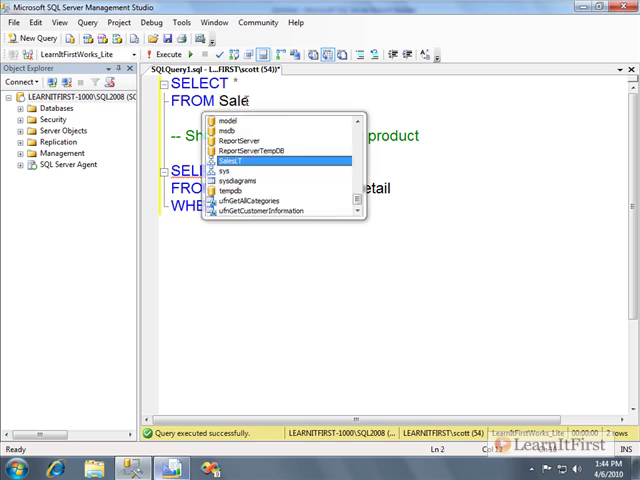
pyautogui.write('sLT')
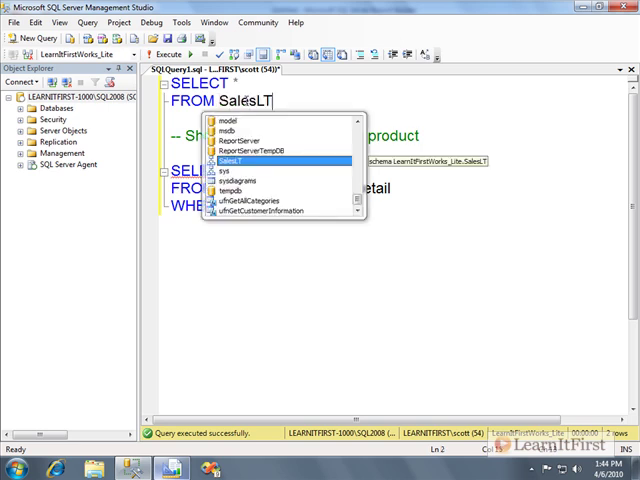
pyautogui.write('.Product')
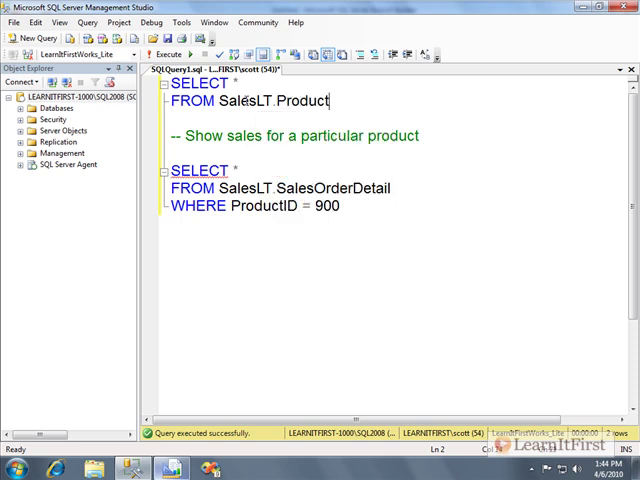
# Step: Finish the product query with WHERE ProductID = 900
pyautogui.write('WHERE SP')
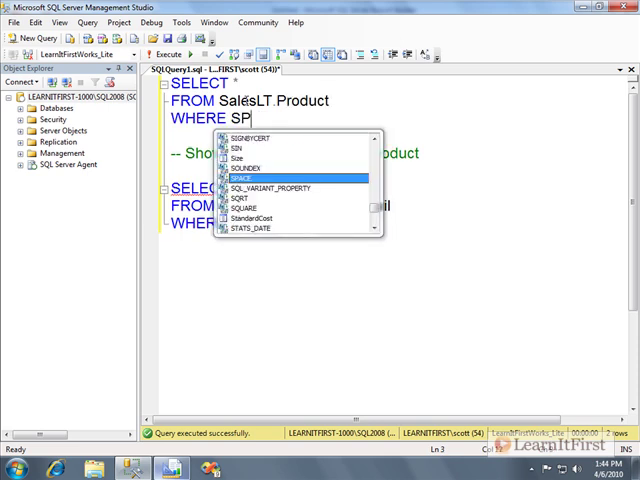
pyautogui.write('Prod')
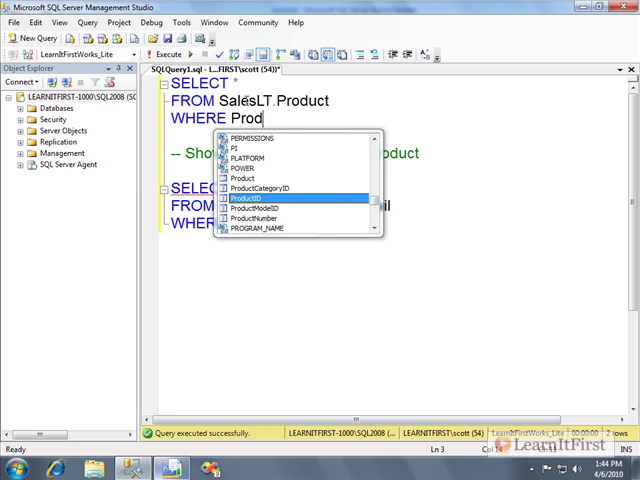
pyautogui.click(148, 54)
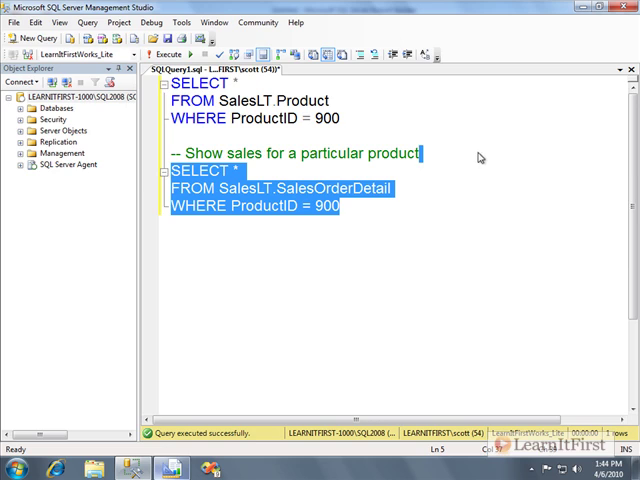
pyautogui.click(166, 56)
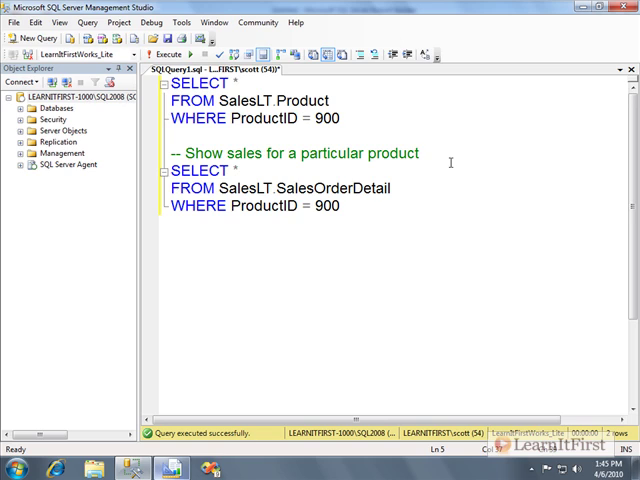
pyautogui.moveTo(292, 118)
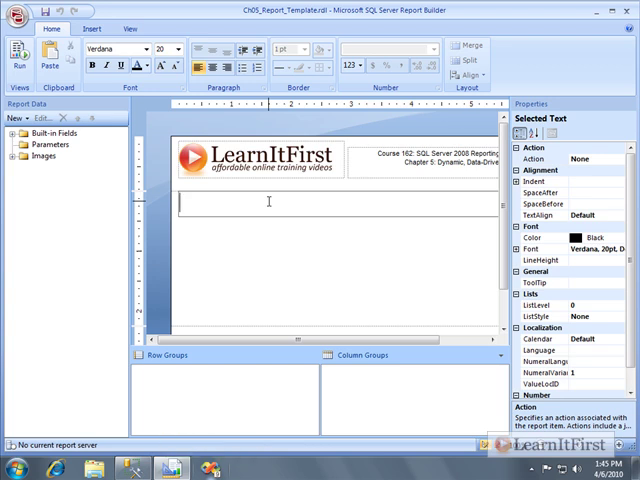
# Step: Enter 'Sales for Product' as the report title
pyautogui.write('Sales for P')
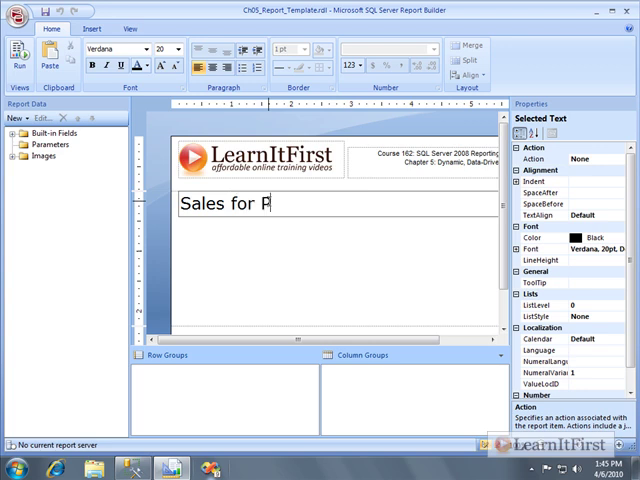
pyautogui.write('roduct')
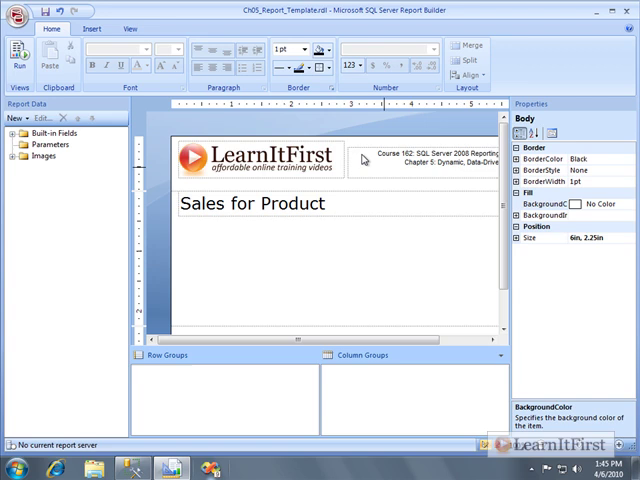
# Step: Add a report data source named Production using the shared Production connection
pyautogui.click(12, 116)
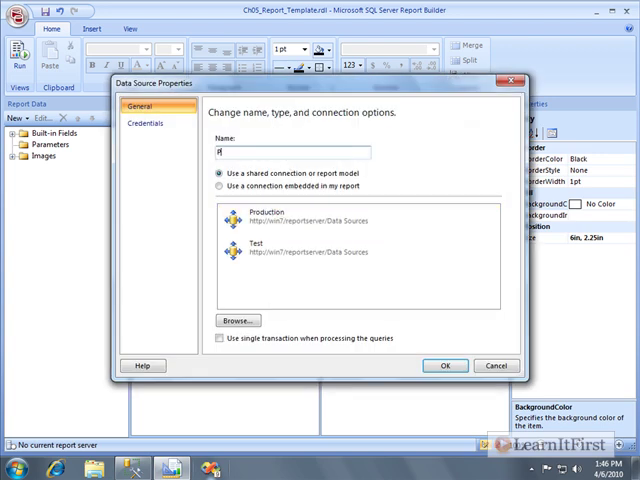
pyautogui.click(296, 216)
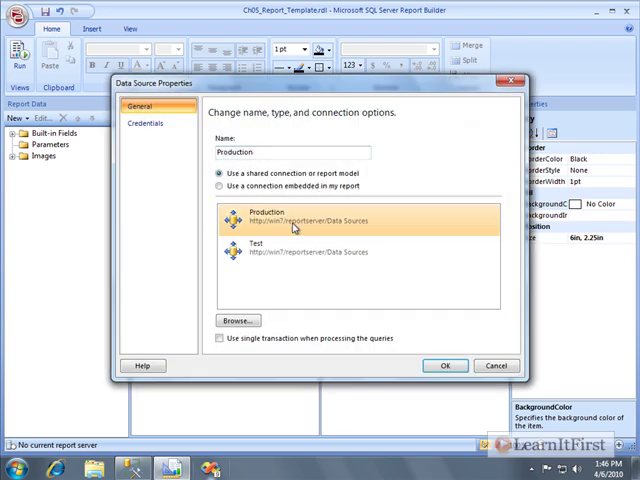
pyautogui.click(444, 364)
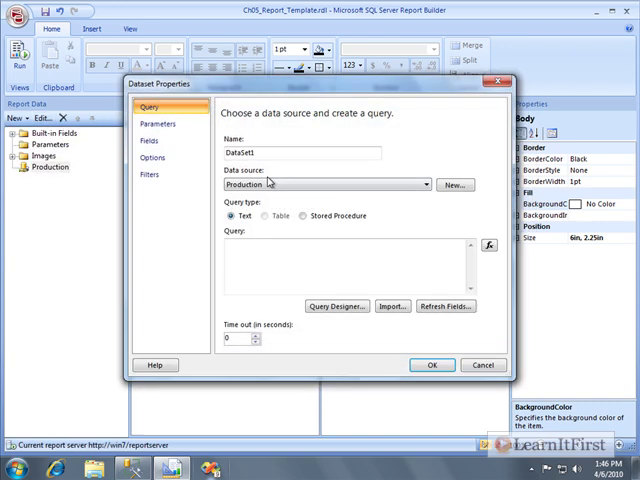
pyautogui.write('OrderH')
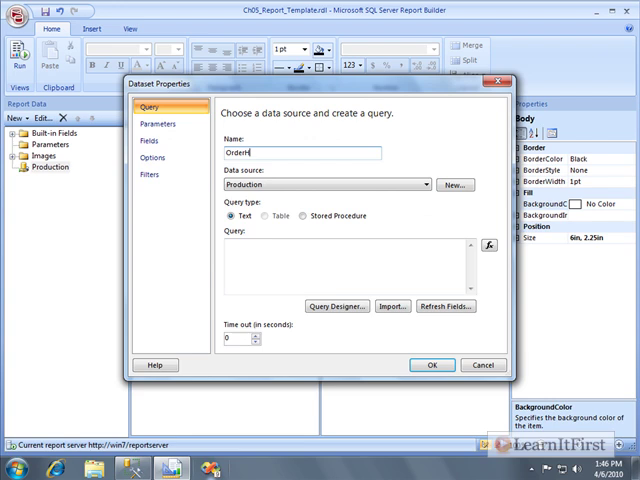
pyautogui.write('istory')
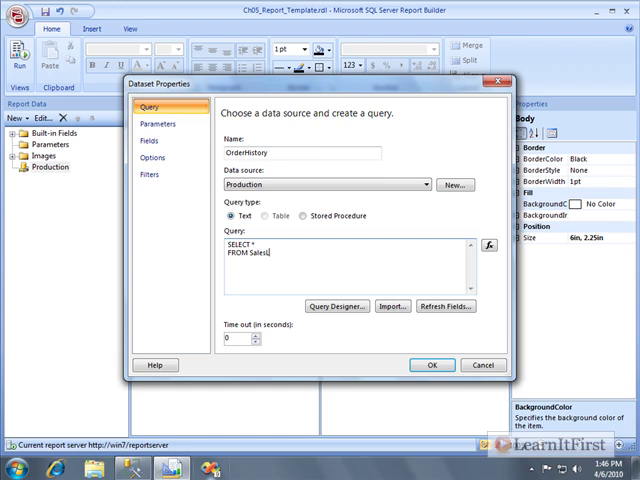
pyautogui.write('LT.SalesOrderDetail')
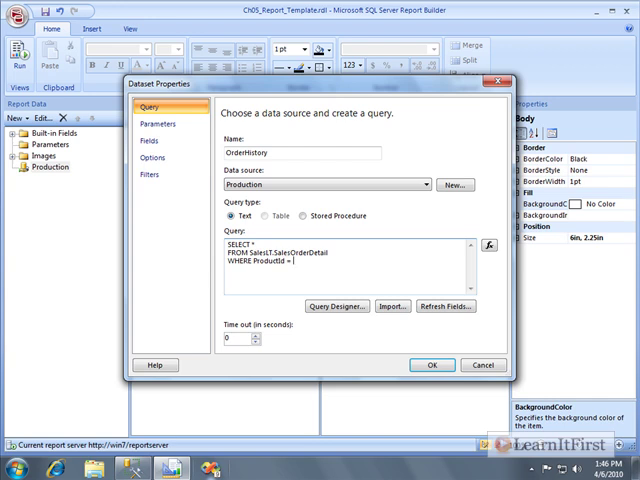
pyautogui.write('@Pro')
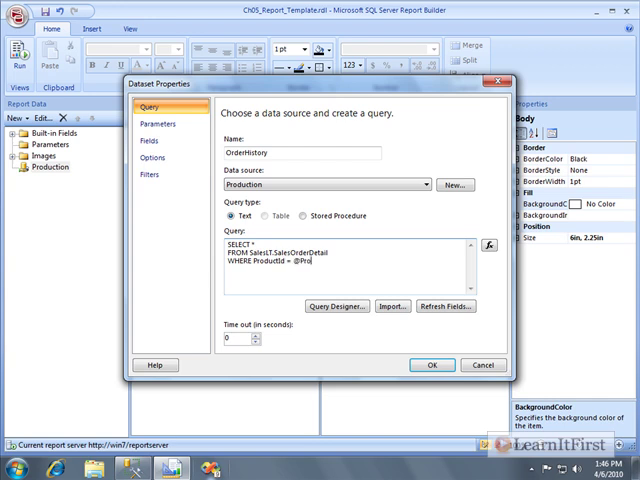
pyautogui.write('ductId')
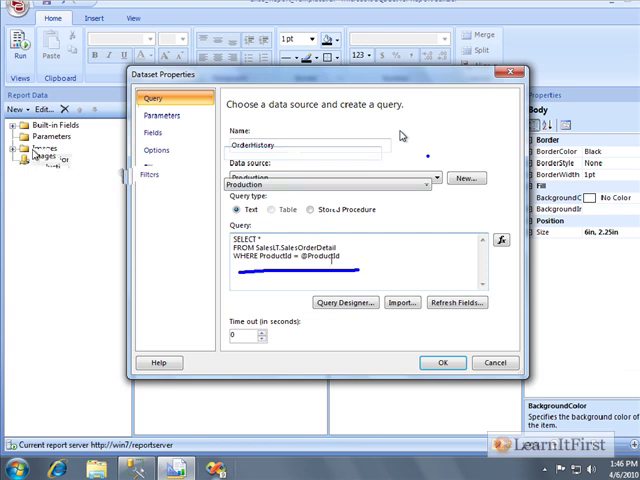
pyautogui.click(440, 362)
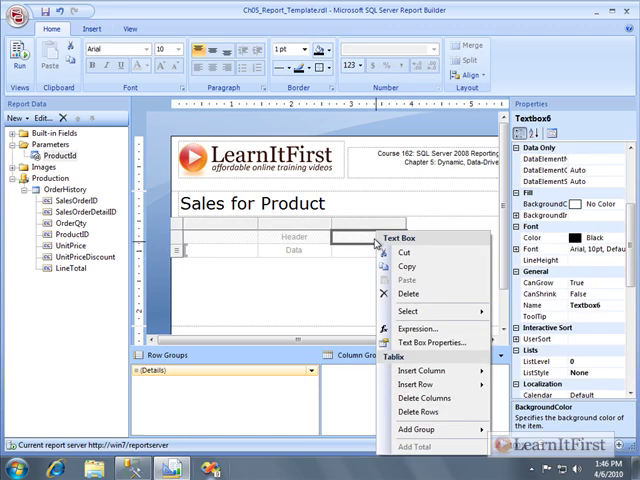
pyautogui.moveTo(404, 372)
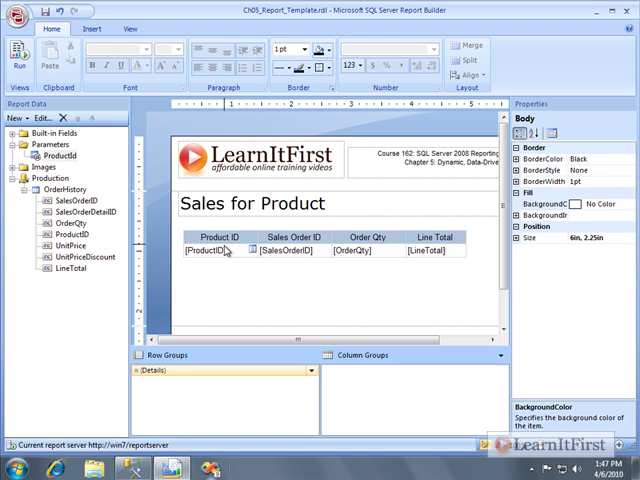
# Step: Format the LineTotal cell of the ProductID/SalesOrderID/OrderQty/LineTotal table as currency
pyautogui.click(220, 250)
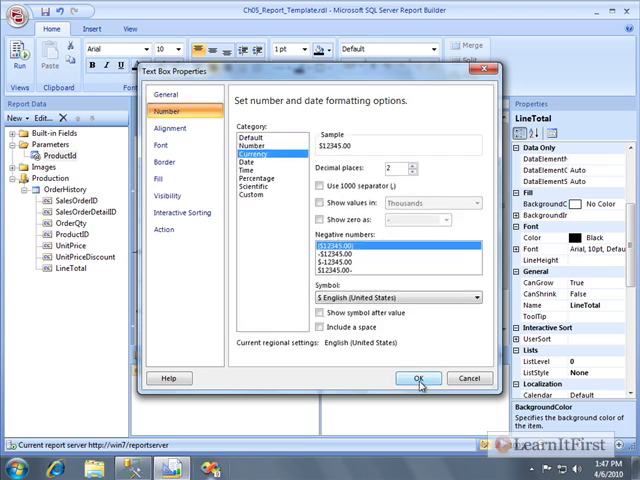
pyautogui.click(416, 378)
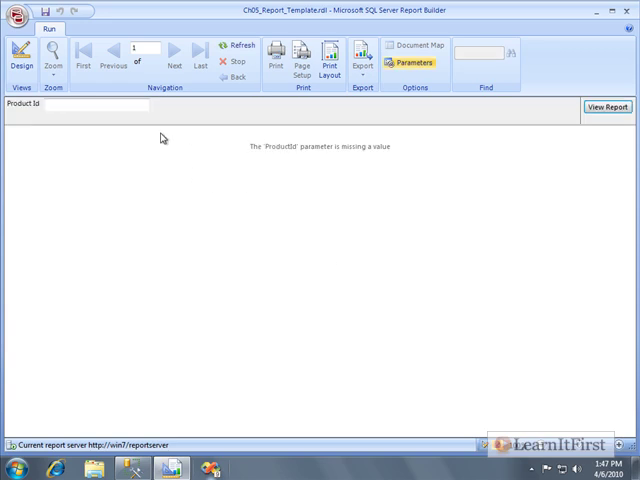
# Step: Run the report for the entered ProductID, view its order lines and totals, then return to design
pyautogui.write('707')
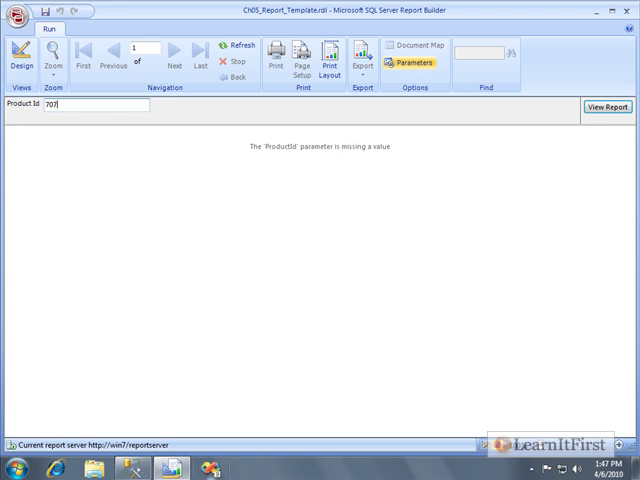
pyautogui.click(606, 108)
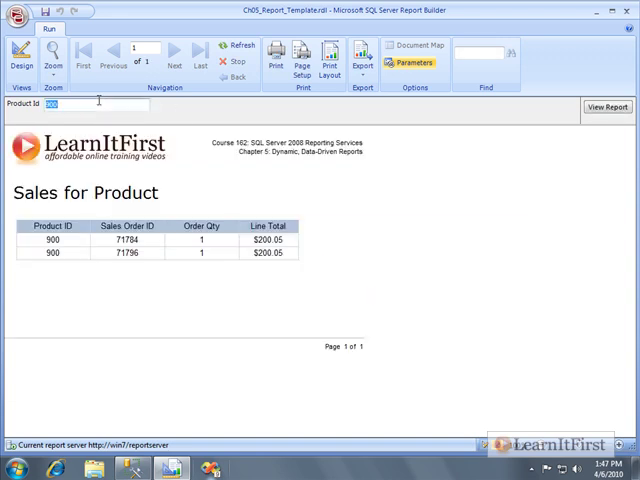
pyautogui.click(608, 108)
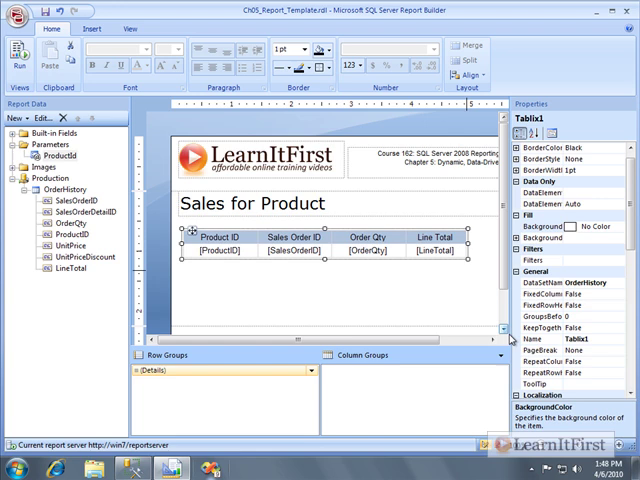
# Step: Set the tablix NoRowsMessage to 'There are no sales for this product' in red and preview the report
pyautogui.scroll(-3)
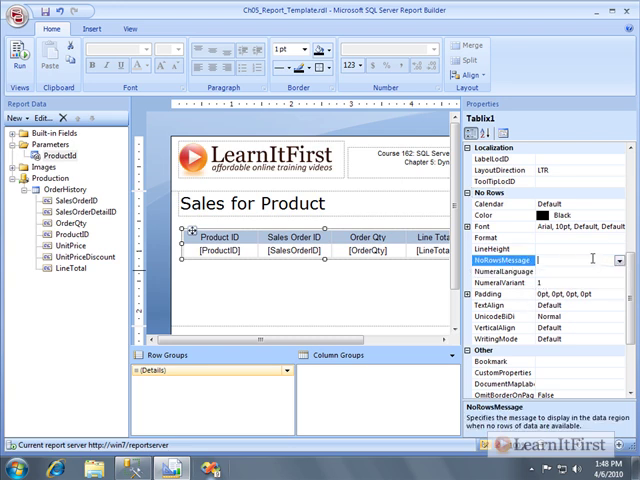
pyautogui.write('There are no sales for this p')
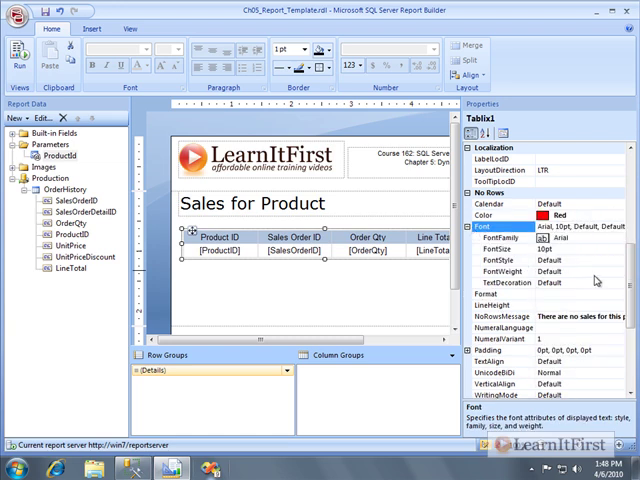
pyautogui.click(600, 272)
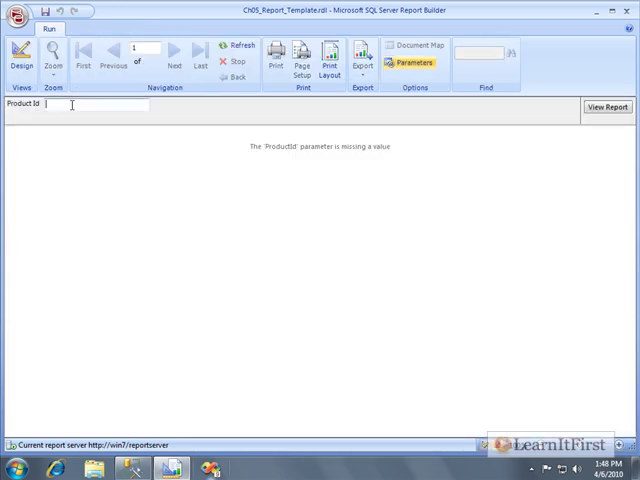
# Step: View the report for product 707, then for a product with no sales to see the red message
pyautogui.write('707')
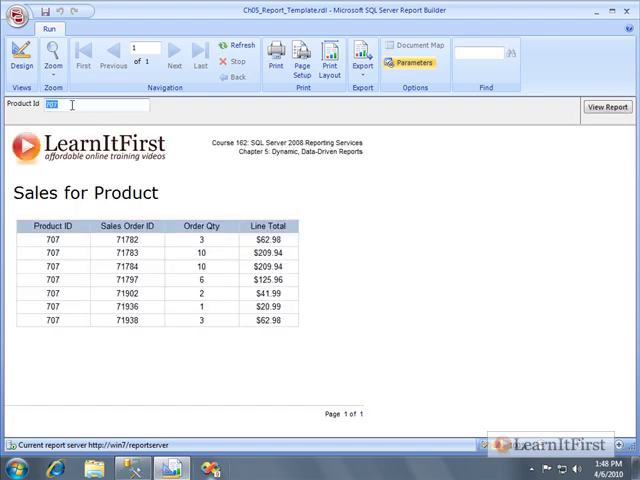
pyautogui.write('70')
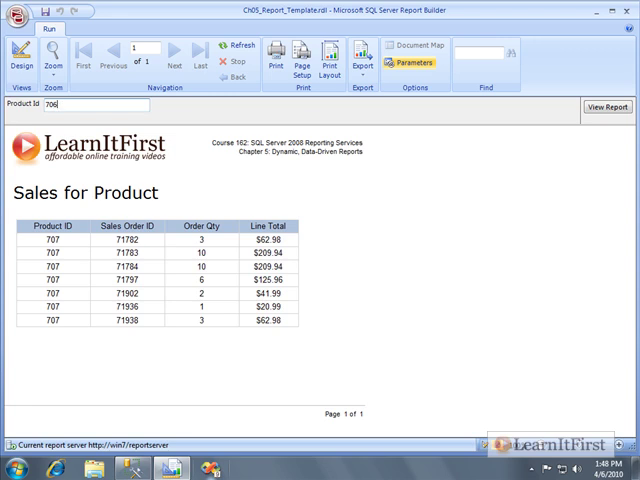
pyautogui.click(606, 108)
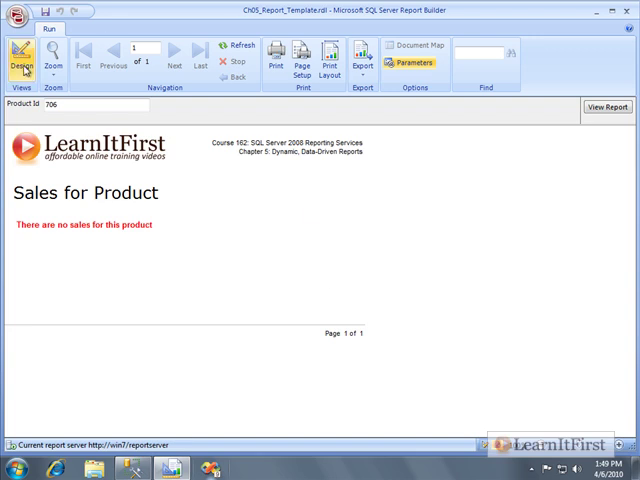
pyautogui.moveTo(22, 50)
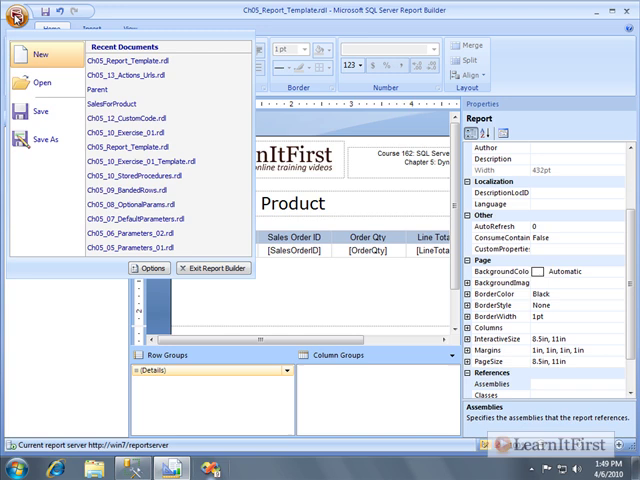
# Step: Save the sales-for-product report to the report server as SalesByProduct via Save As
pyautogui.click(40, 138)
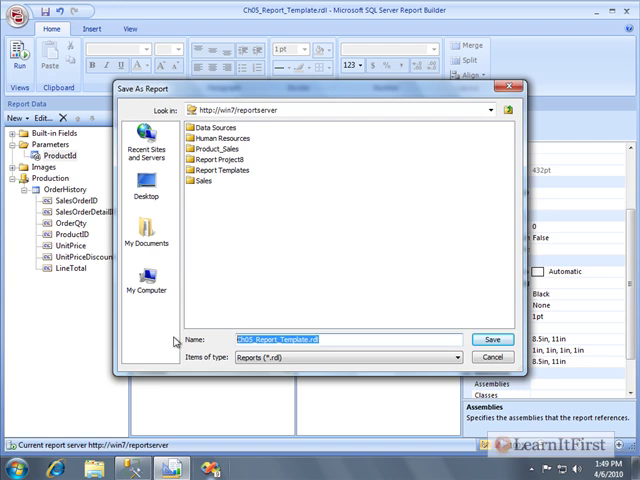
pyautogui.write('SalesByProd')
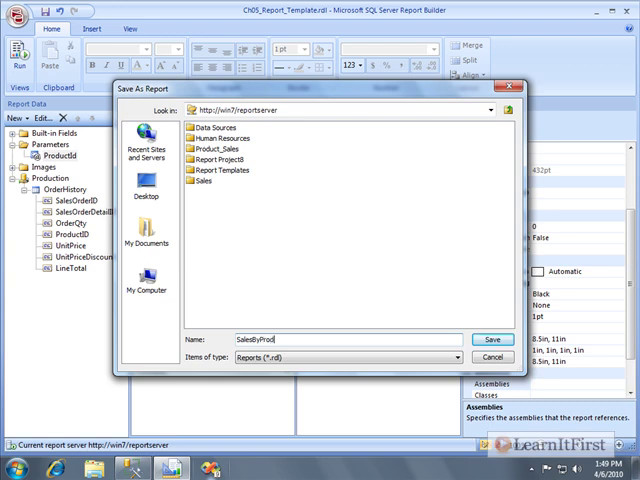
pyautogui.click(480, 338)
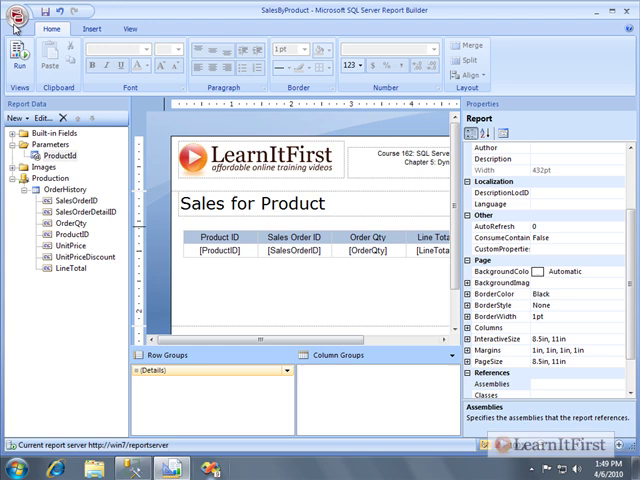
# Step: Start a report from CH05_Report_Template.rdl and title it 'Product Catalogue'
pyautogui.click(14, 14)
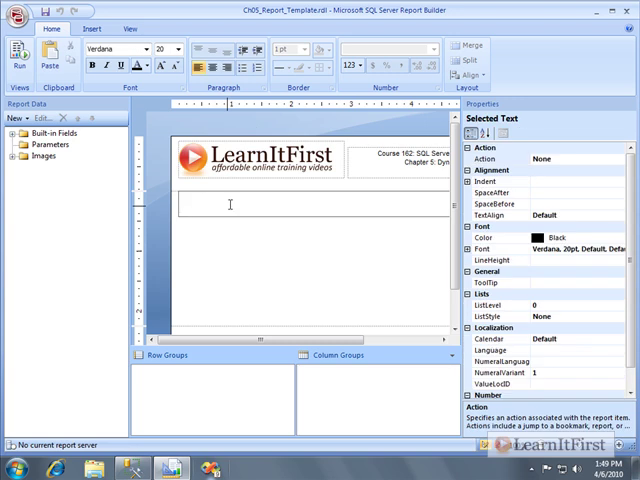
pyautogui.write('Product Ca')
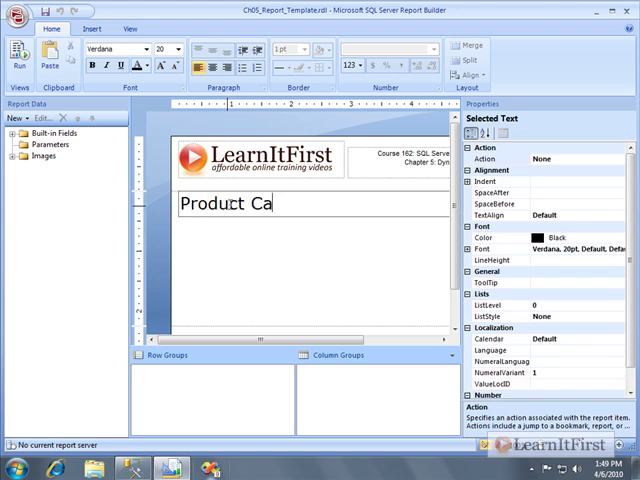
pyautogui.write('talogue')
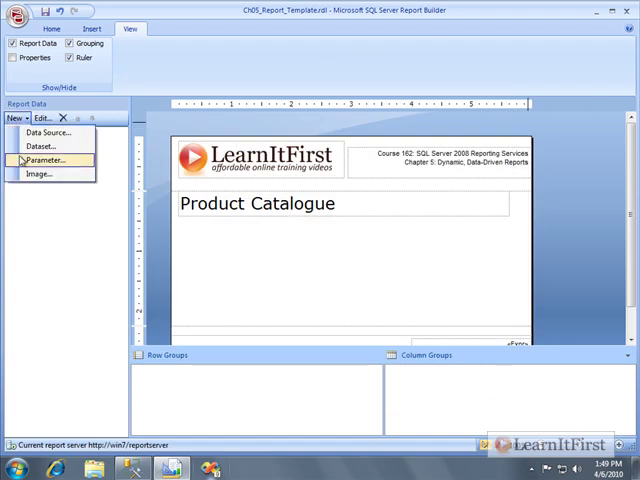
# Step: Create a Product dataset on Production with SELECT * FROM Production.Product ORDER BY ProductId
pyautogui.click(40, 146)
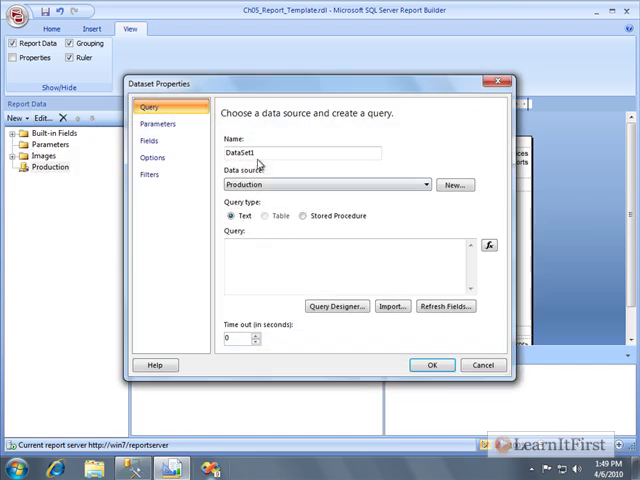
pyautogui.write('Product')
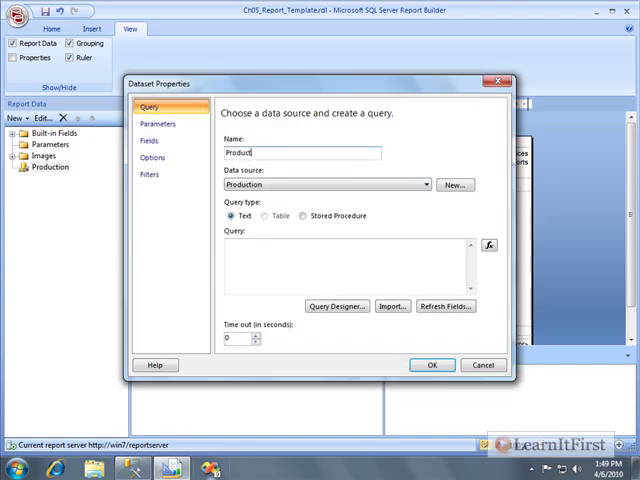
pyautogui.write('SELECT *')
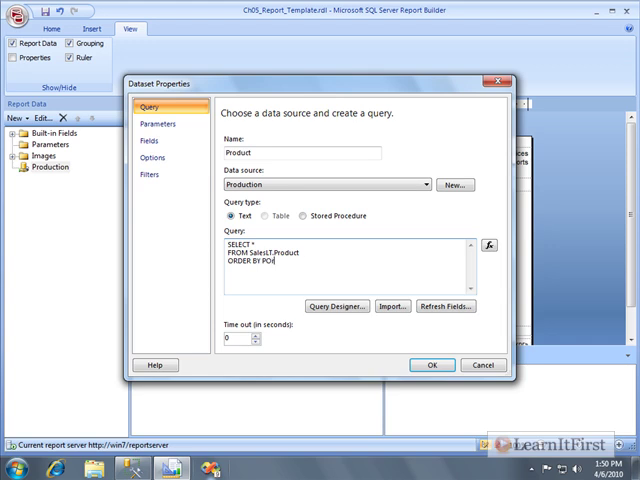
pyautogui.press('Backspace')
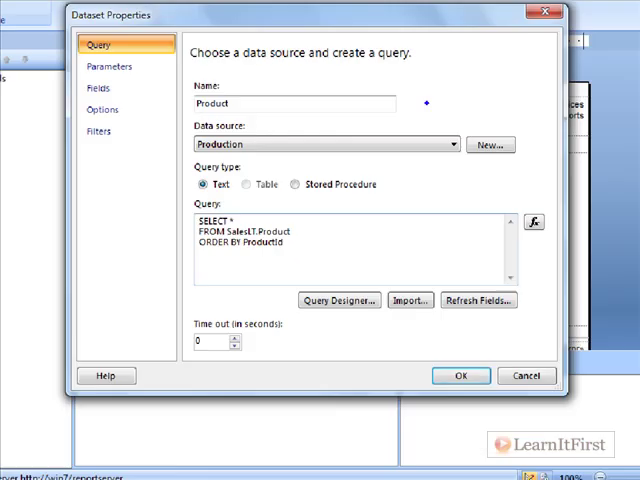
pyautogui.click(460, 376)
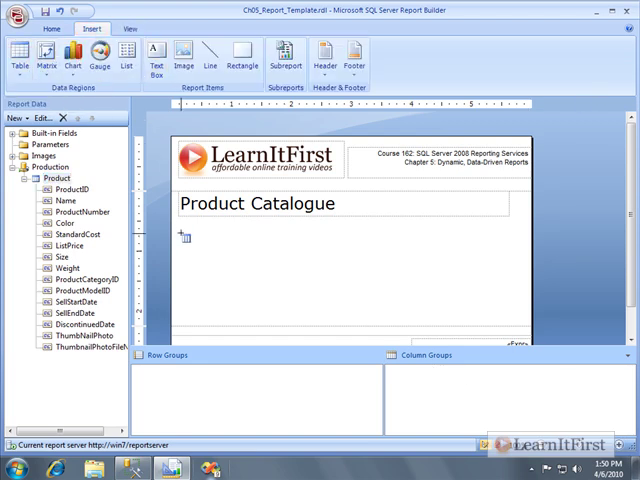
# Step: Insert a table of ProductID, Name and Color and shade its header row background
pyautogui.click(184, 236)
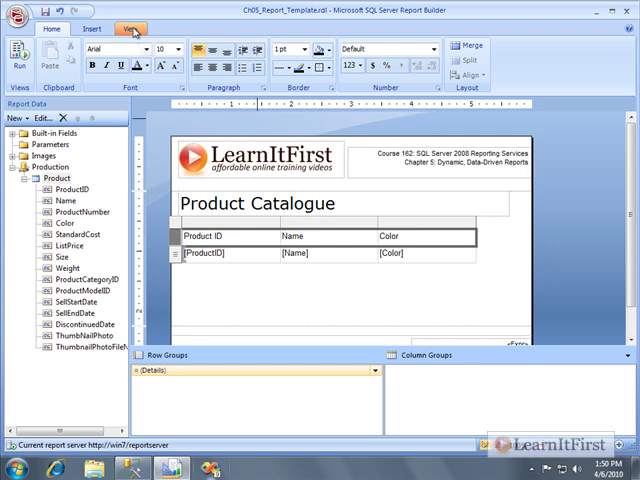
pyautogui.click(130, 28)
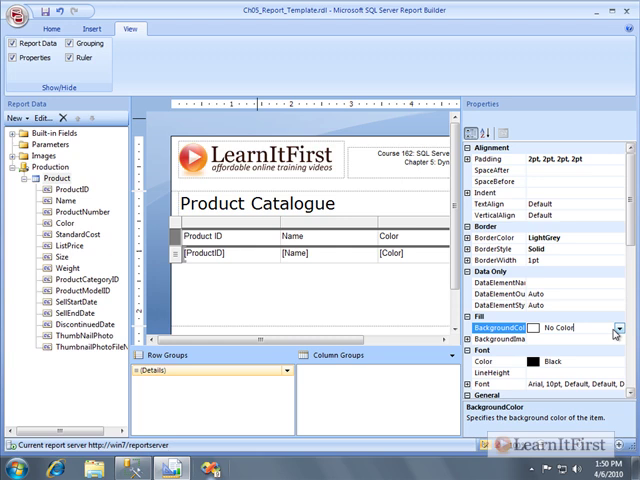
pyautogui.click(620, 328)
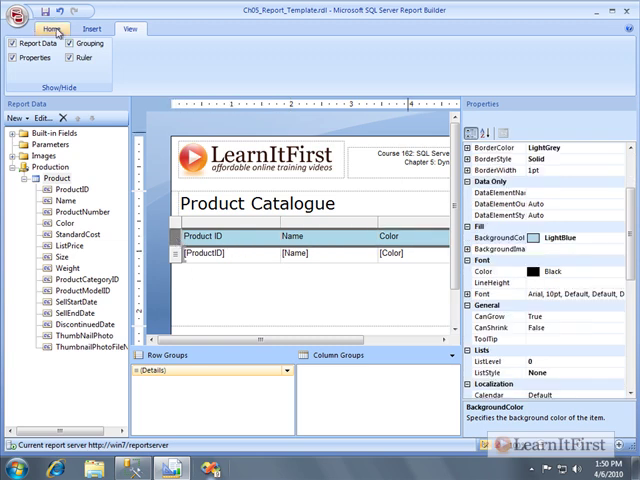
# Step: Centre the header text and run the report to list products with their colours
pyautogui.click(36, 30)
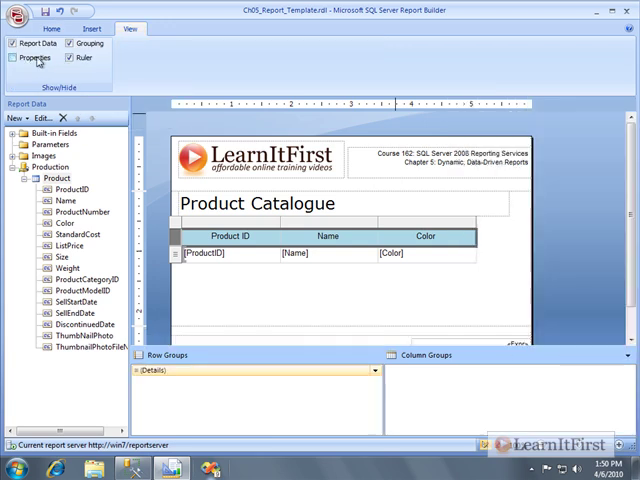
pyautogui.click(20, 56)
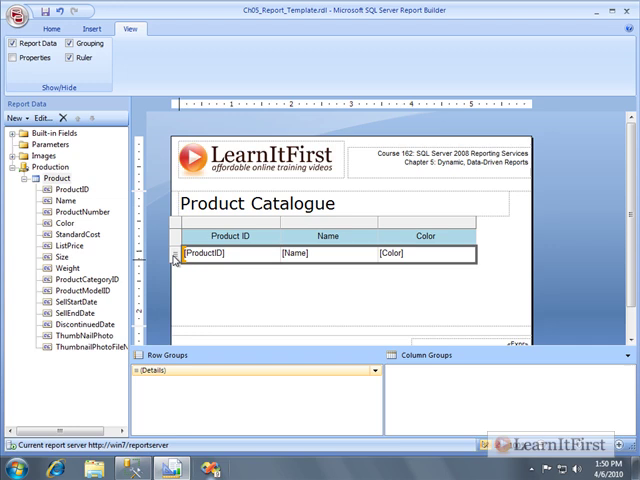
pyautogui.click(52, 28)
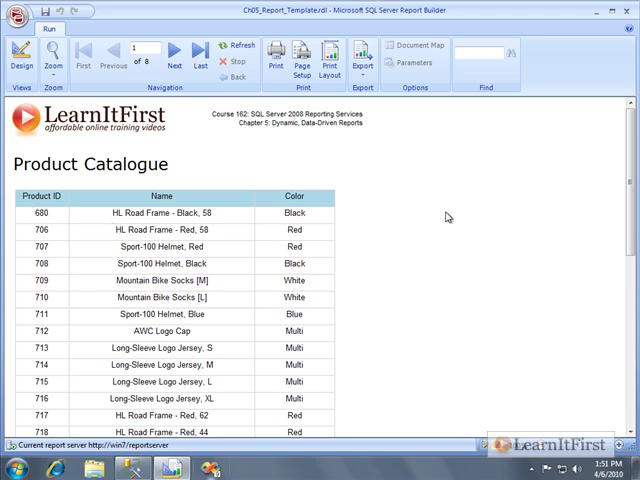
pyautogui.moveTo(32, 222)
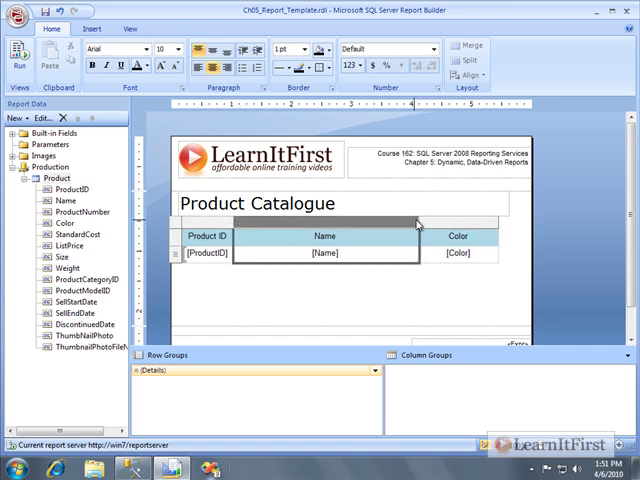
# Step: Insert a column right of Color headed 'View Sales' with 'link' in the detail cell
pyautogui.rightClick(458, 236)
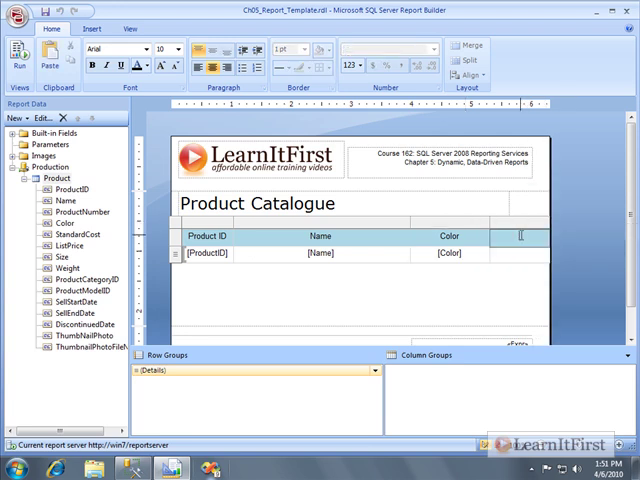
pyautogui.write('View Sl')
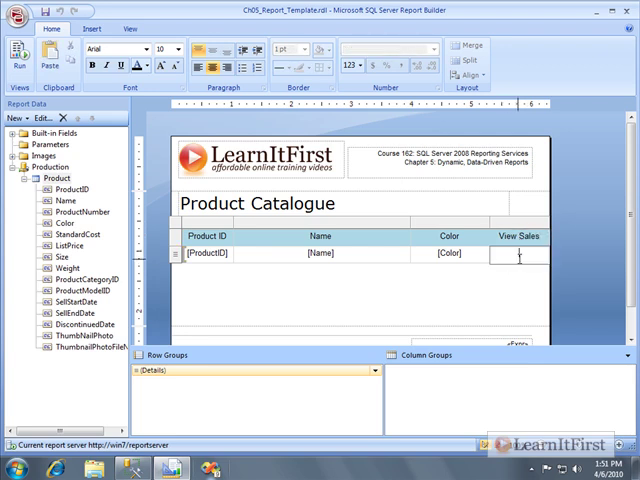
pyautogui.write('link')
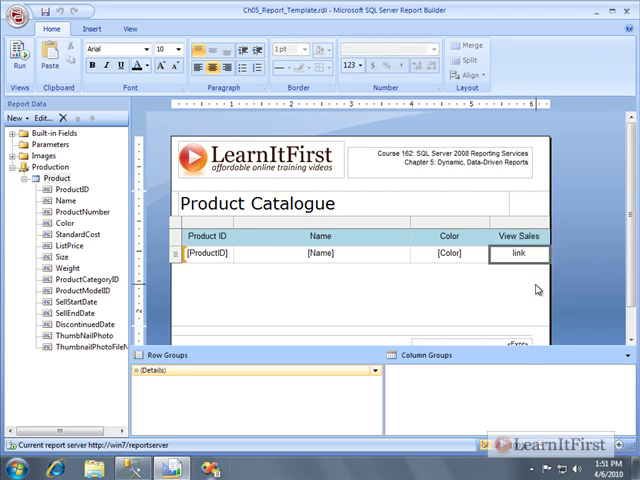
# Step: Bring up the link cell's Text Box Properties for its Action settings
pyautogui.click(518, 252)
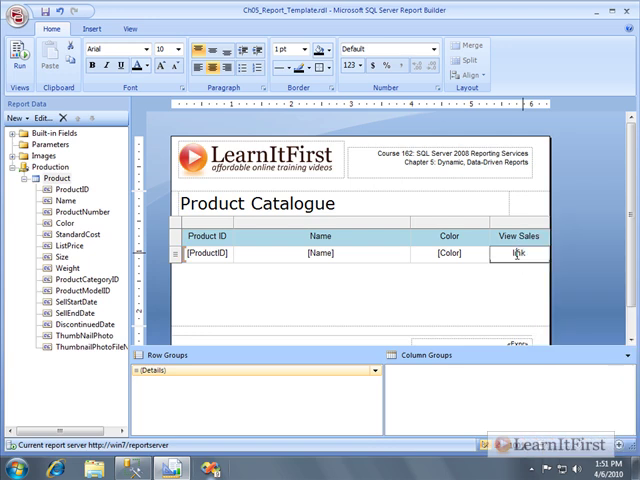
pyautogui.rightClick(518, 252)
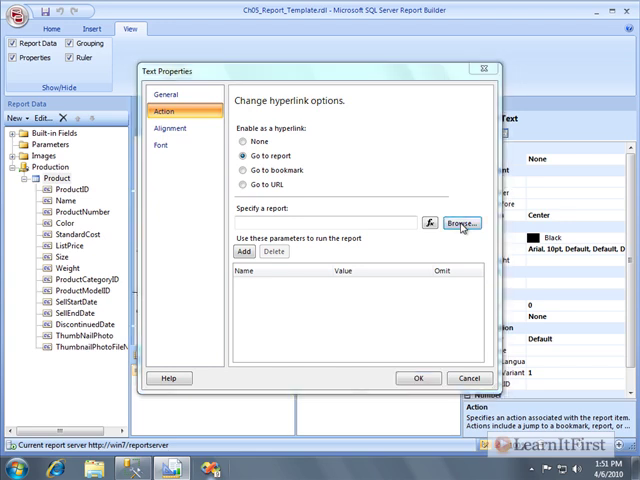
# Step: Set the link's Go to report action to /SalesByProduct, starting a ProductId parameter
pyautogui.click(460, 222)
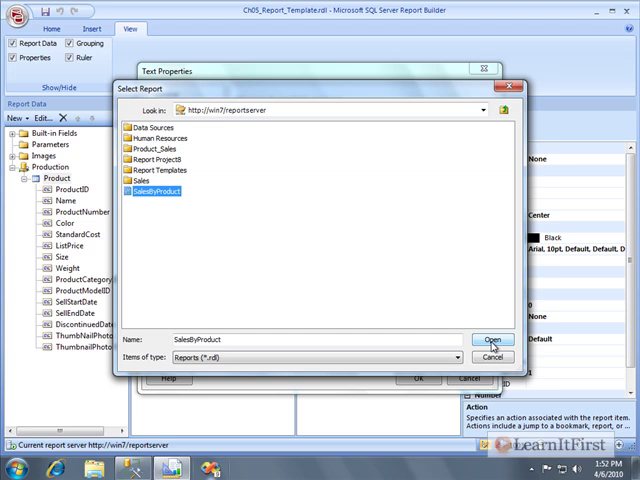
pyautogui.click(492, 340)
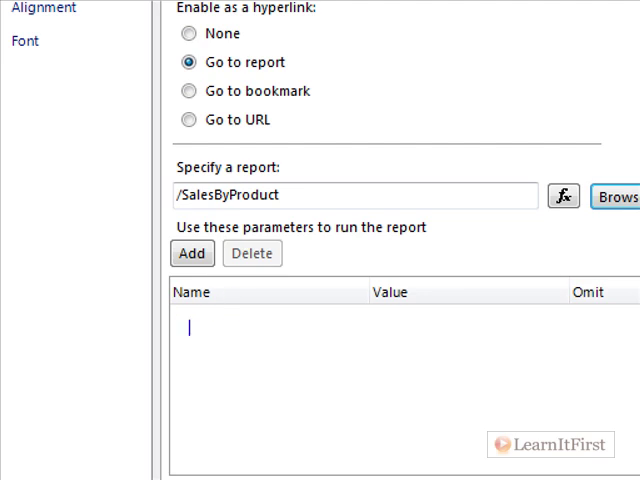
pyautogui.write('ProductId')
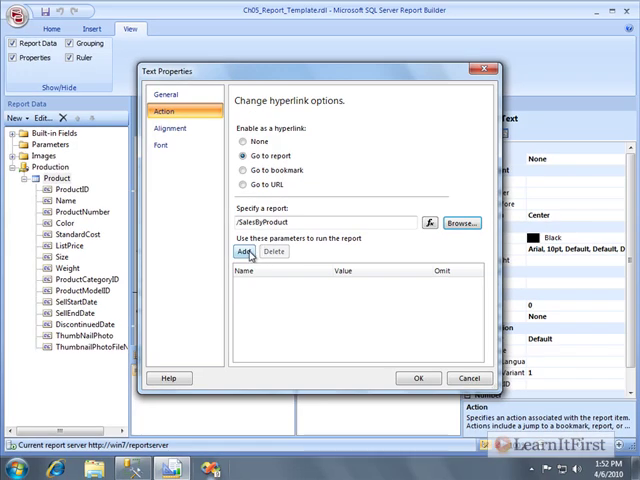
# Step: Add a ProductId parameter to pass to SalesByProduct and pick its value
pyautogui.click(248, 252)
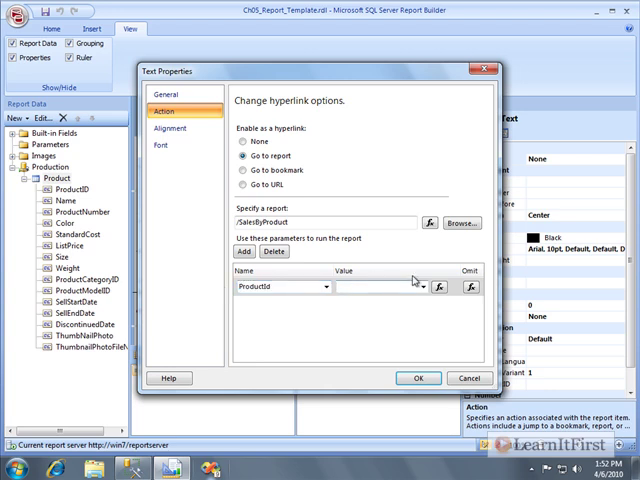
pyautogui.click(424, 288)
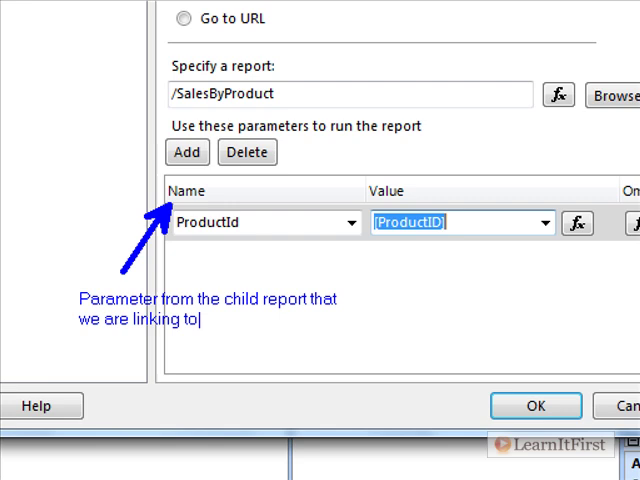
# Step: Note that the parameters do NOT come from the report being designed but from Fields
pyautogui.write('These')
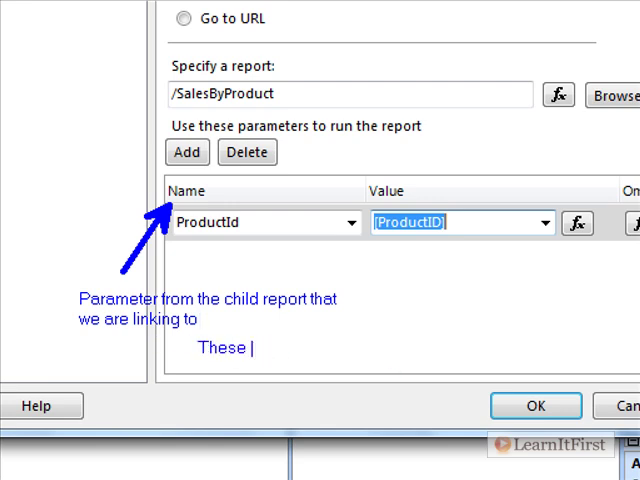
pyautogui.write('parameters')
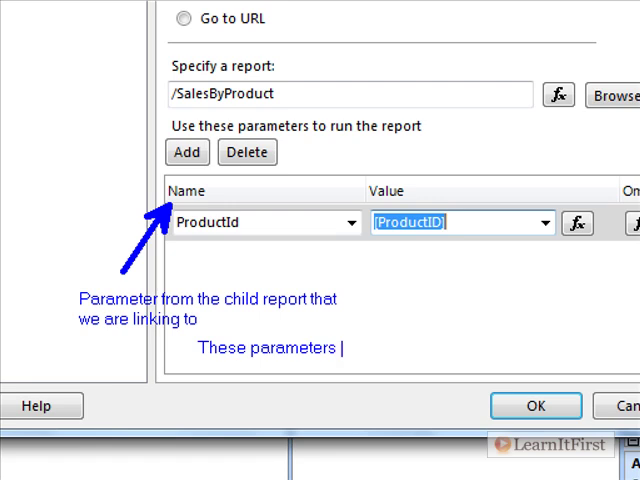
pyautogui.write('do NOT come')
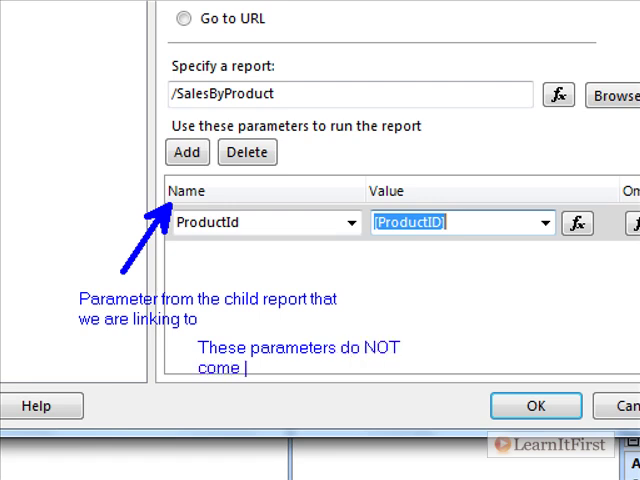
pyautogui.write('from the report')
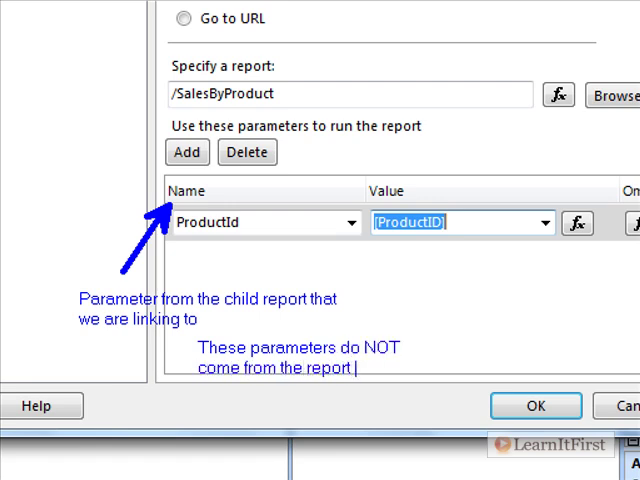
pyautogui.write('we are designe')
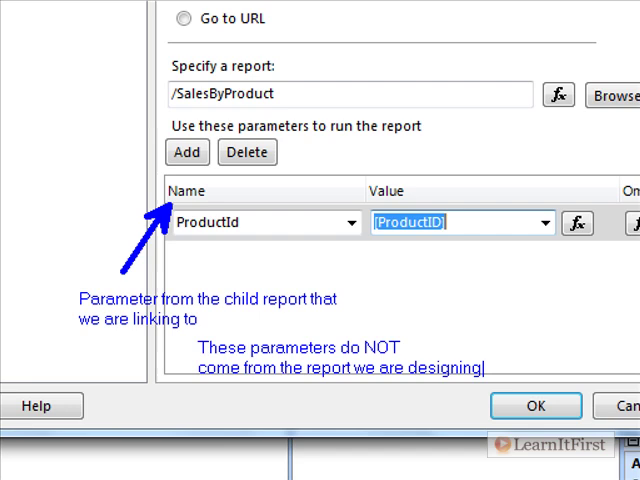
pyautogui.write('r')
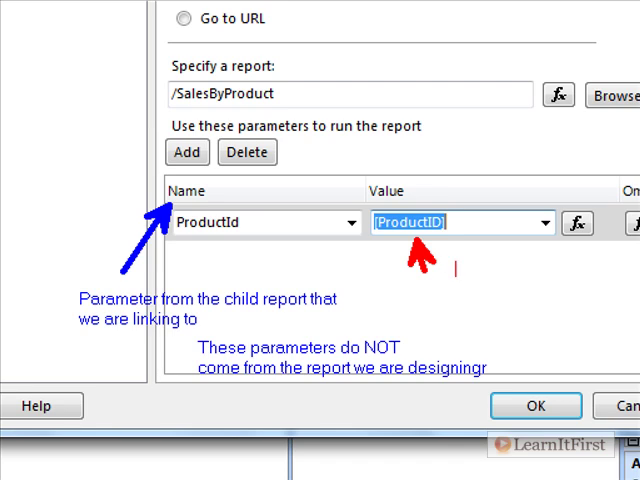
pyautogui.write('Fields')
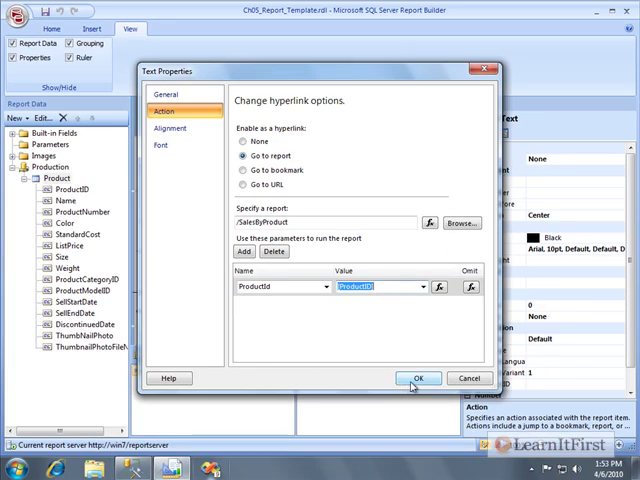
# Step: Confirm the hyperlink settings, save the report as ProductCatalogue and run it
pyautogui.click(418, 378)
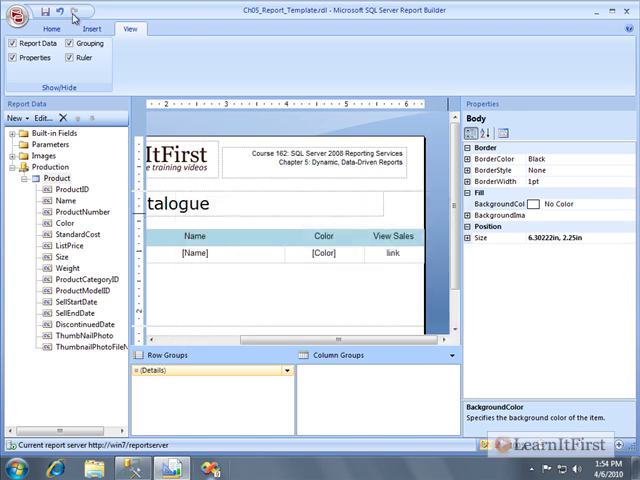
pyautogui.click(74, 16)
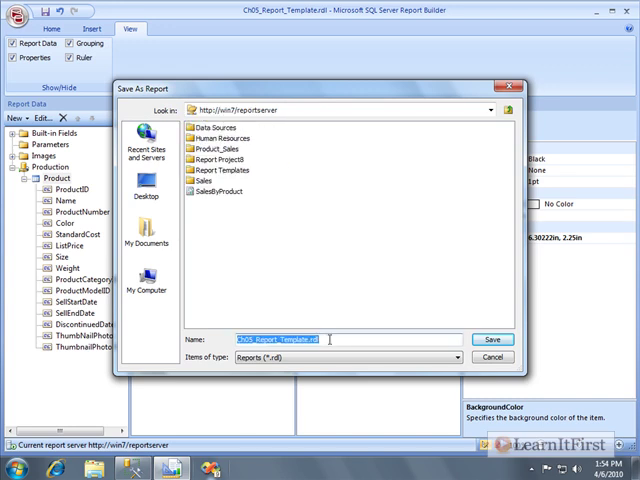
pyautogui.write('ProductCatag')
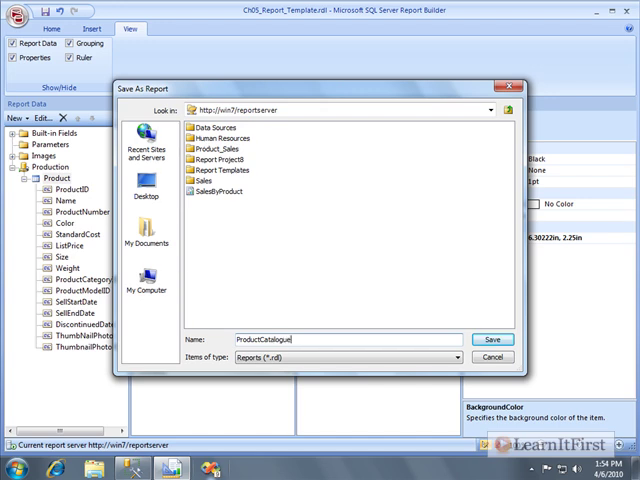
pyautogui.click(476, 340)
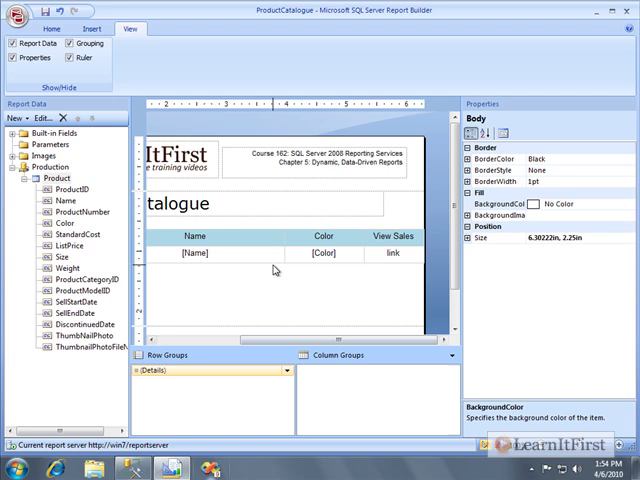
pyautogui.click(22, 56)
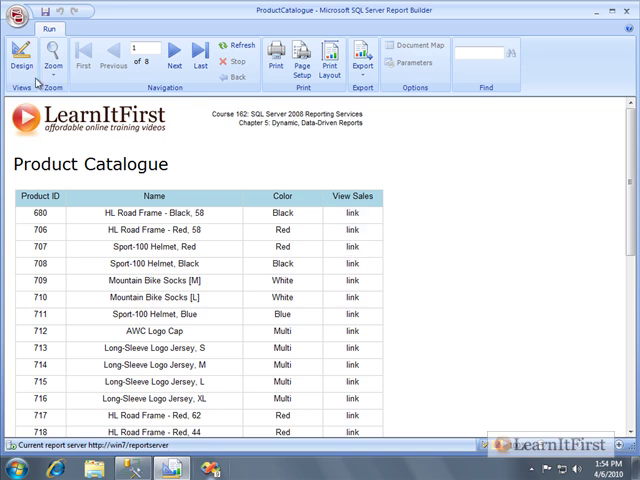
# Step: Format the link text as a blue underlined hyperlink in Design view and run again
pyautogui.click(20, 50)
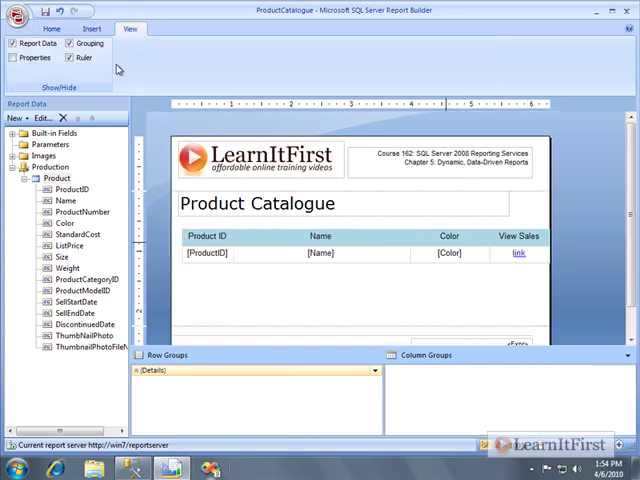
pyautogui.click(180, 252)
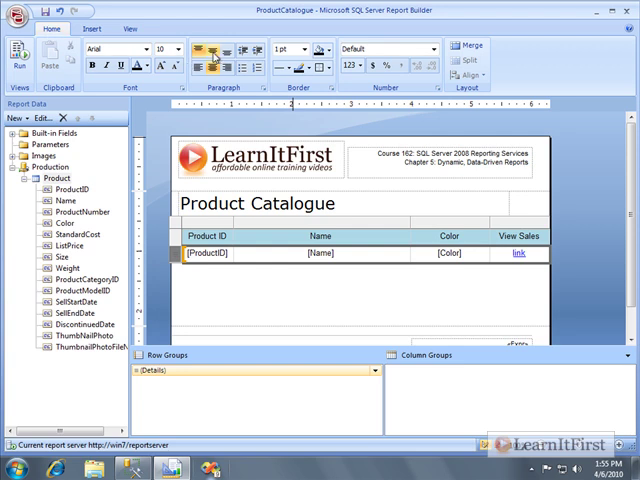
pyautogui.moveTo(208, 64)
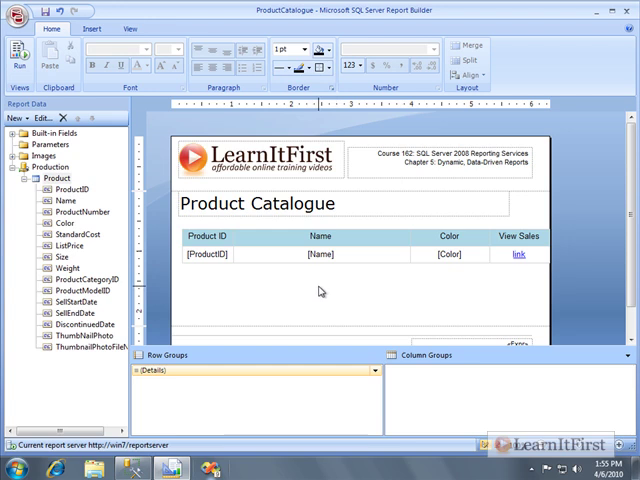
pyautogui.click(16, 58)
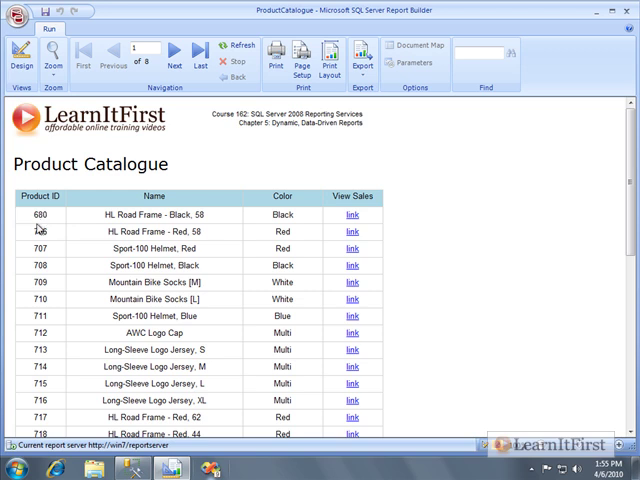
pyautogui.moveTo(352, 232)
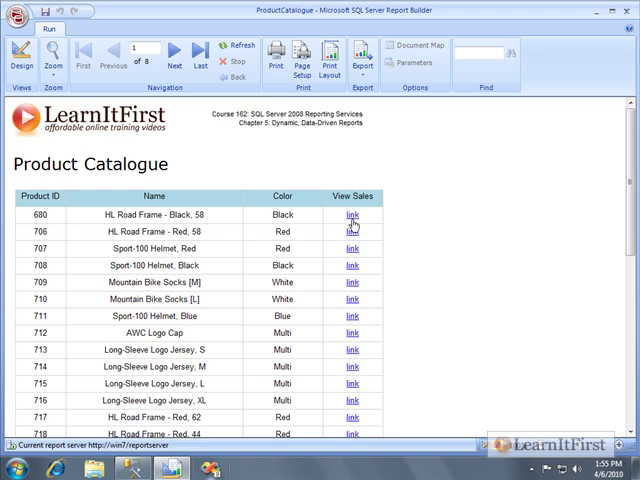
pyautogui.click(352, 216)
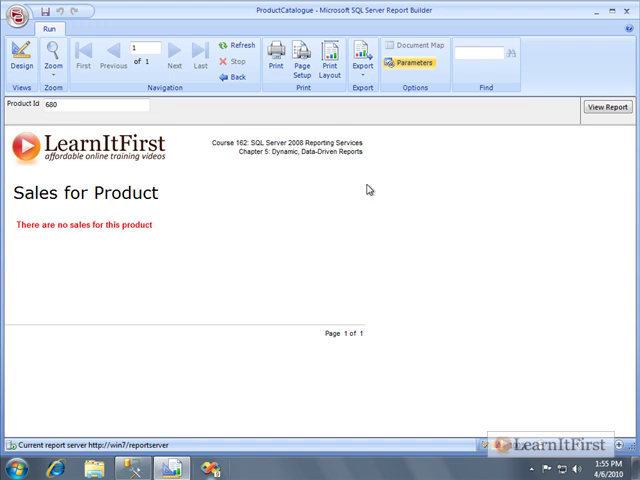
pyautogui.moveTo(364, 212)
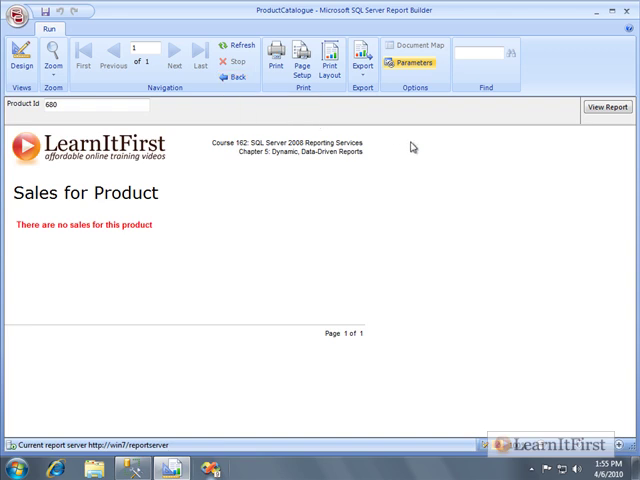
pyautogui.rightClick(412, 148)
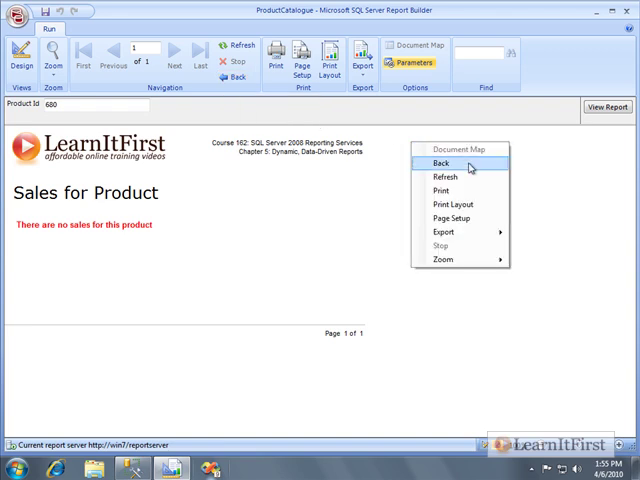
pyautogui.click(434, 164)
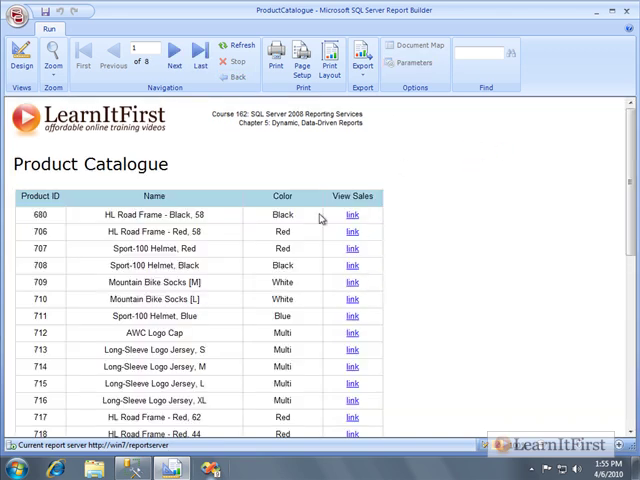